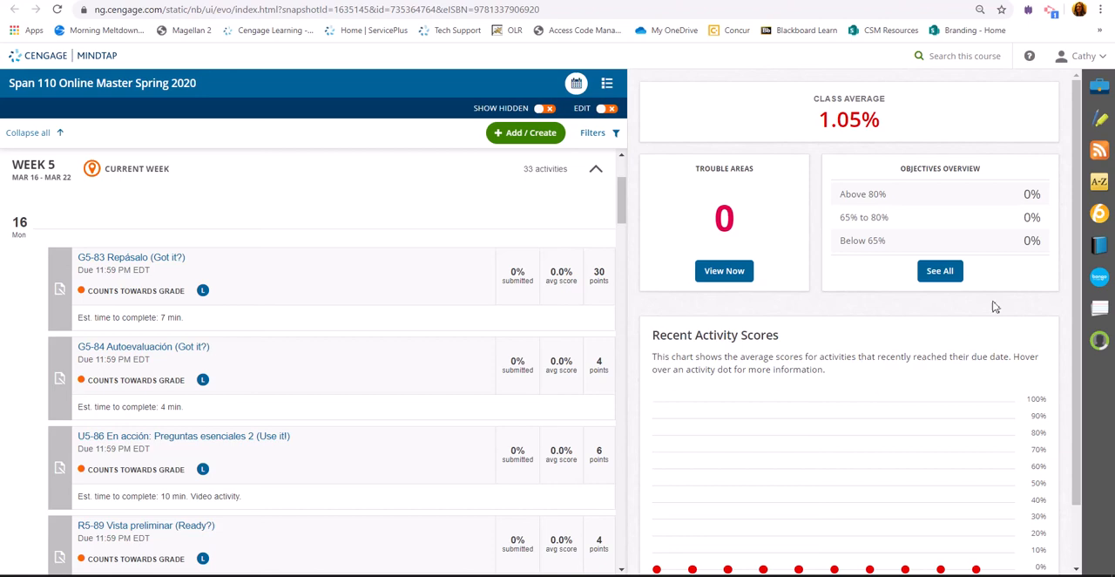
mouse_move(1100, 277)
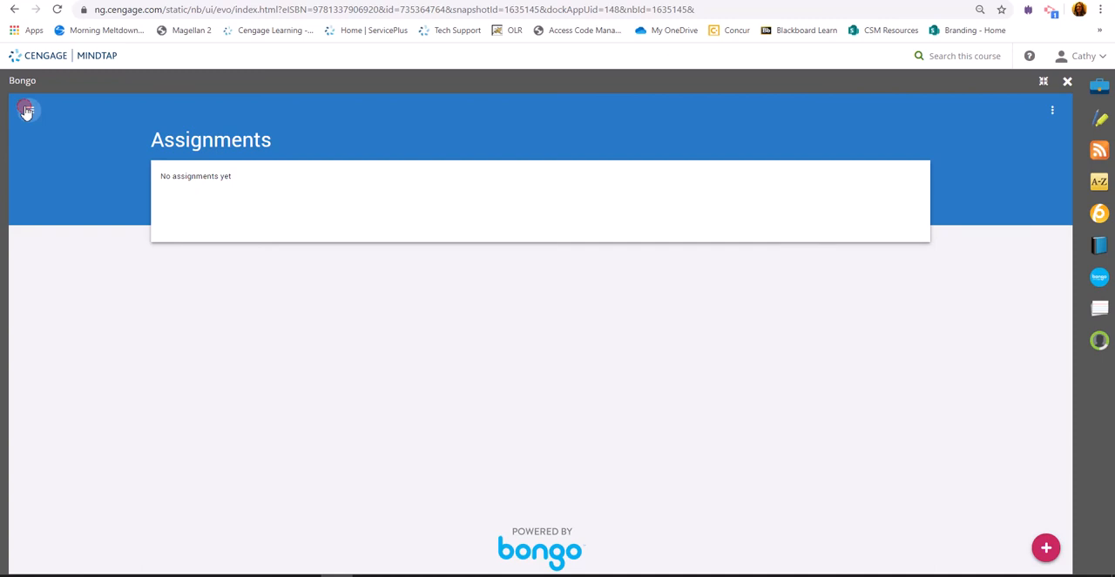
Switch the Bongo app from Assignments to its Meetings page.
click(26, 109)
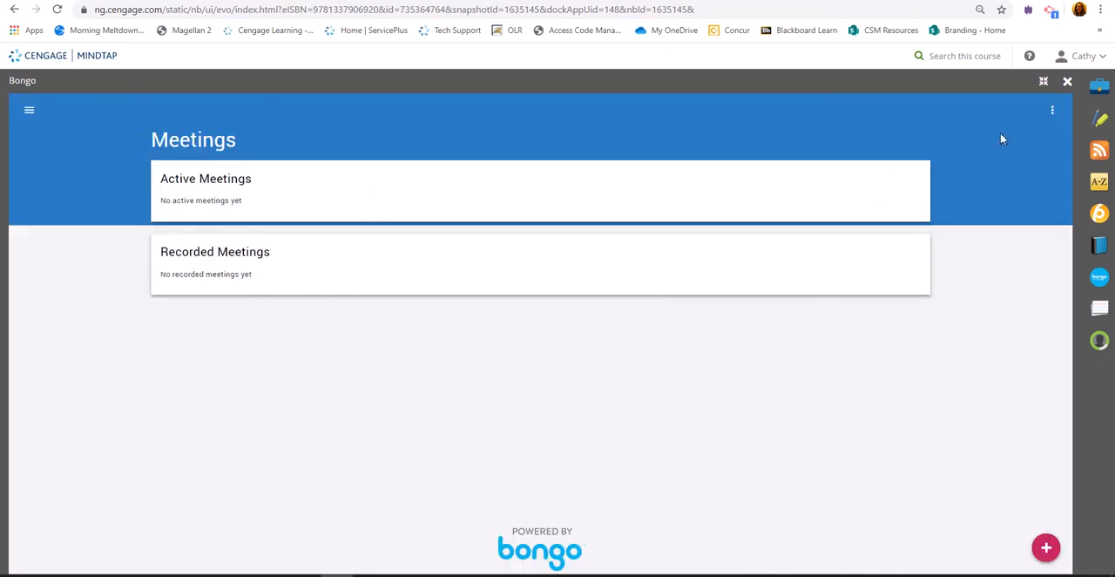
Start a new meeting titled Friday's with date March 20 and time 1:45 PM.
click(1046, 547)
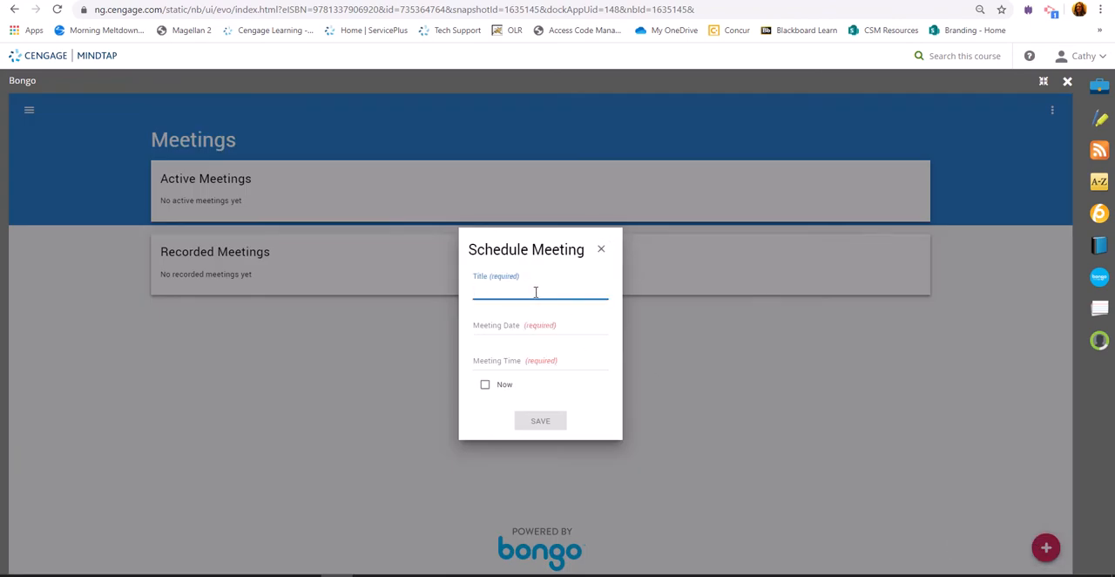
text(Friday's Meeting)
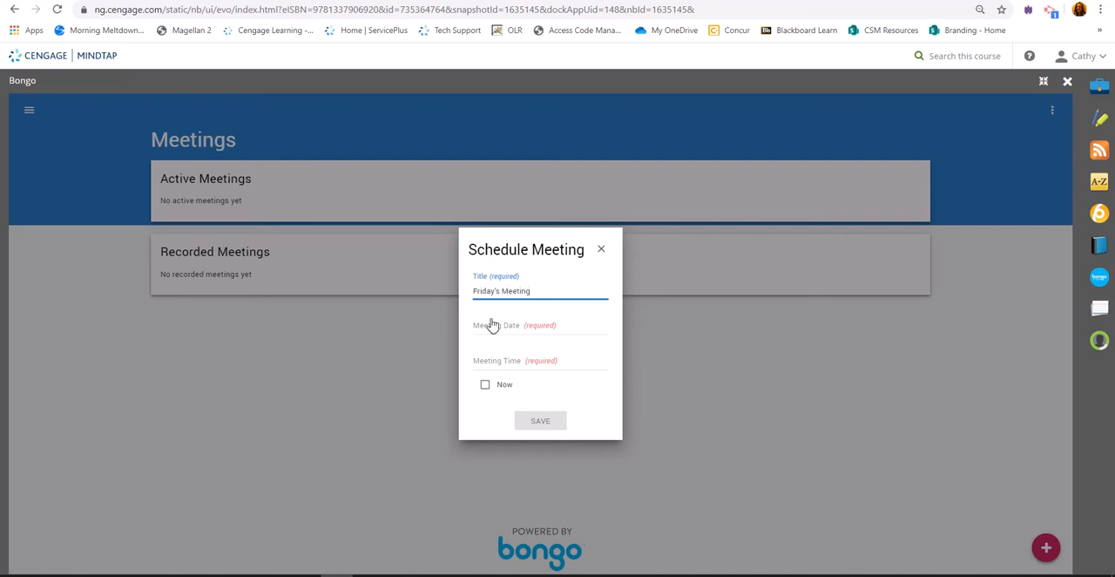
click(541, 324)
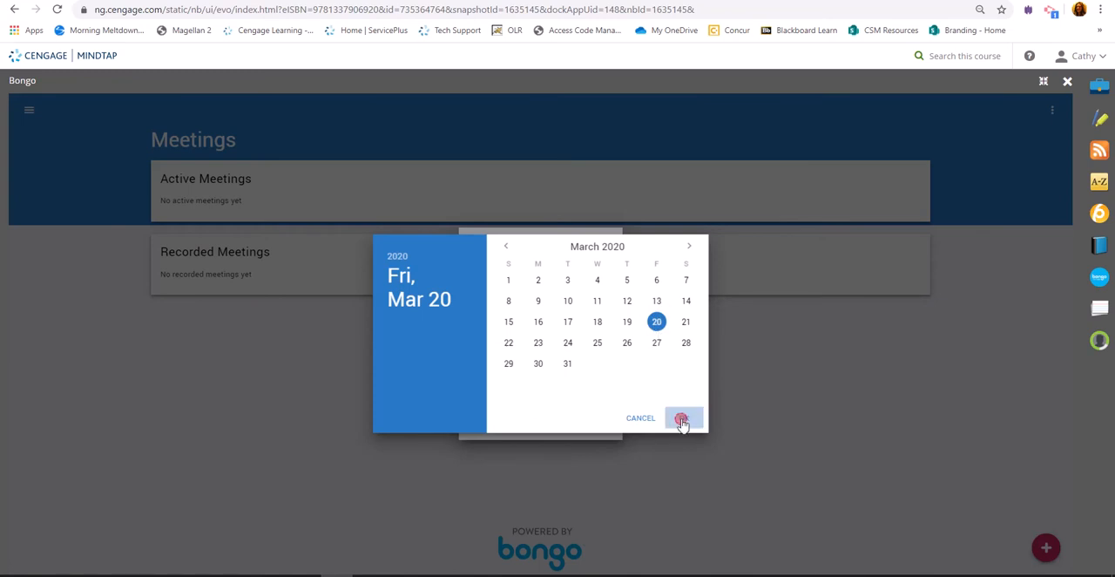
click(683, 419)
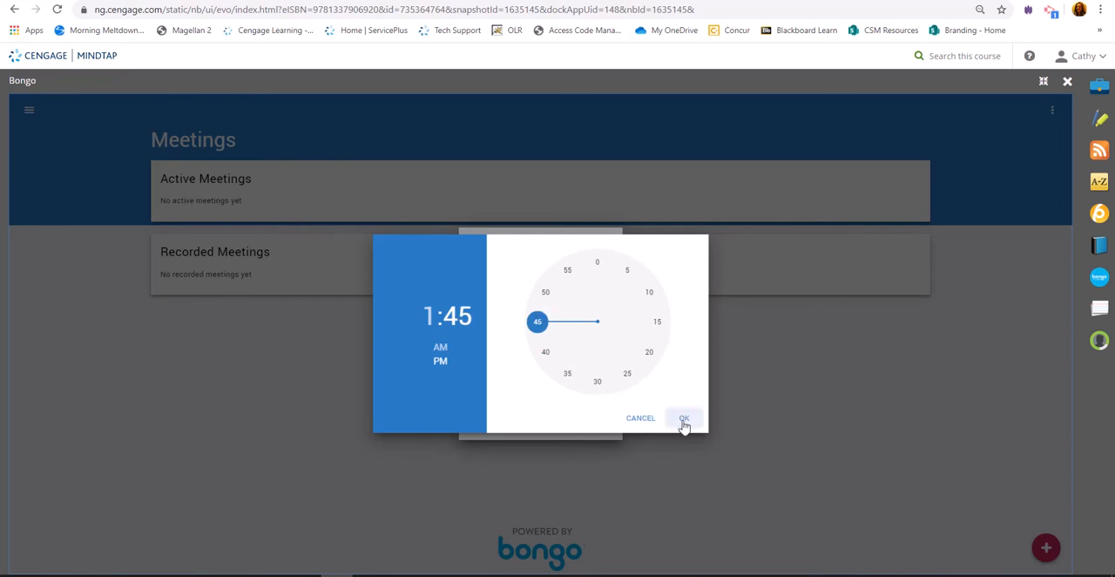
click(683, 419)
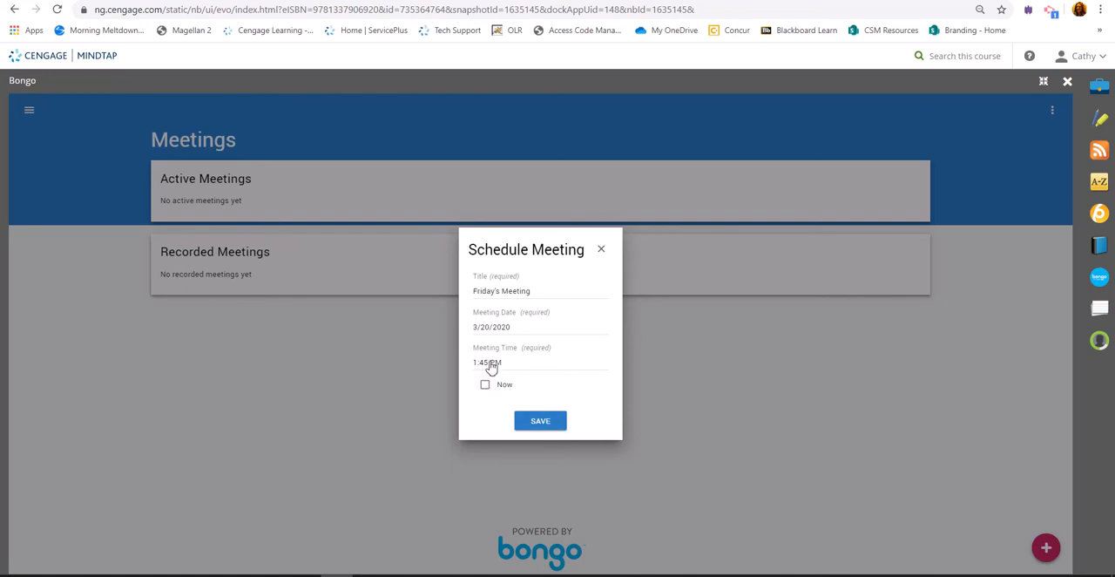
Save Friday's Meeting and sync the course roster into its invites.
click(540, 420)
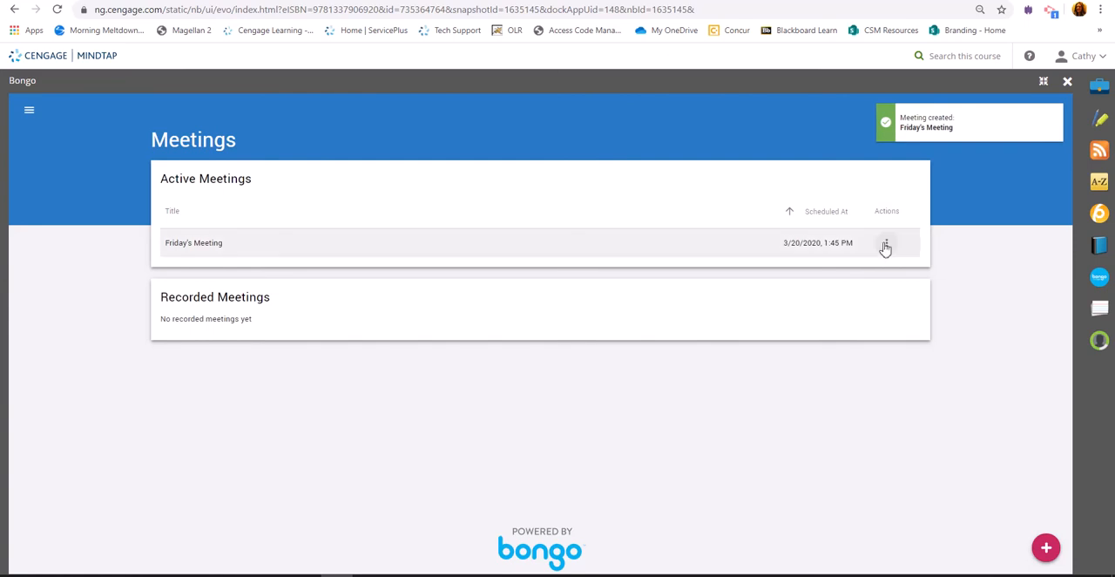
click(886, 244)
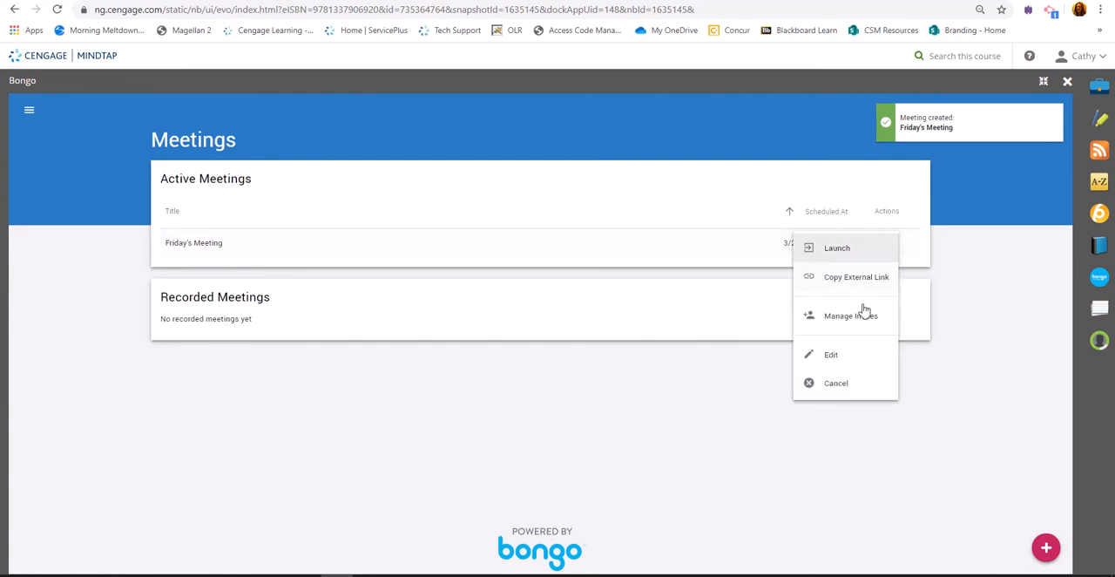
click(851, 315)
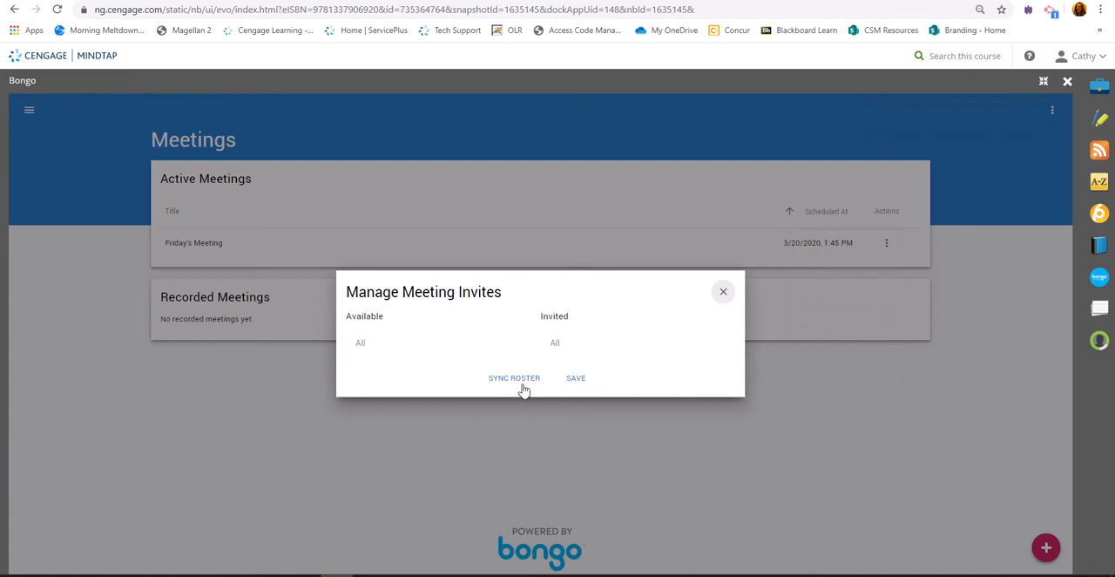
click(514, 379)
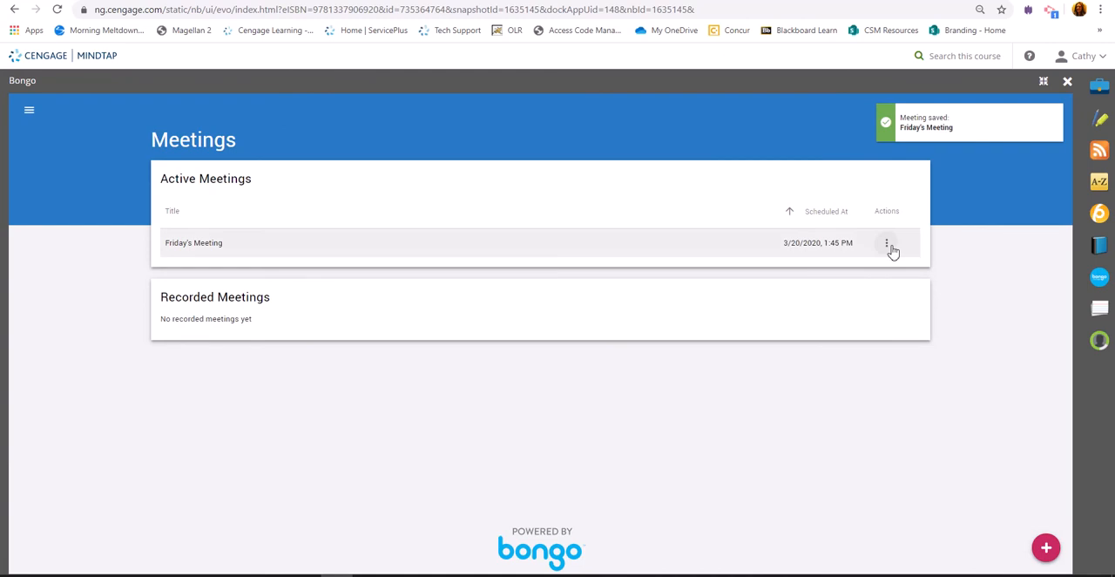
Copy the meeting's external link and close Bongo back to the course.
click(885, 244)
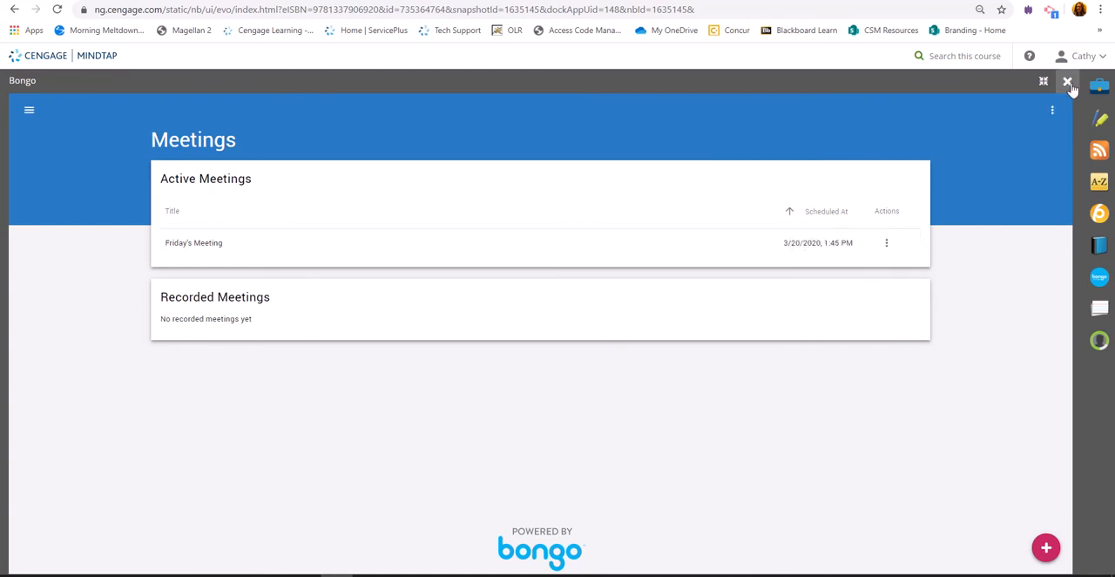
click(1069, 80)
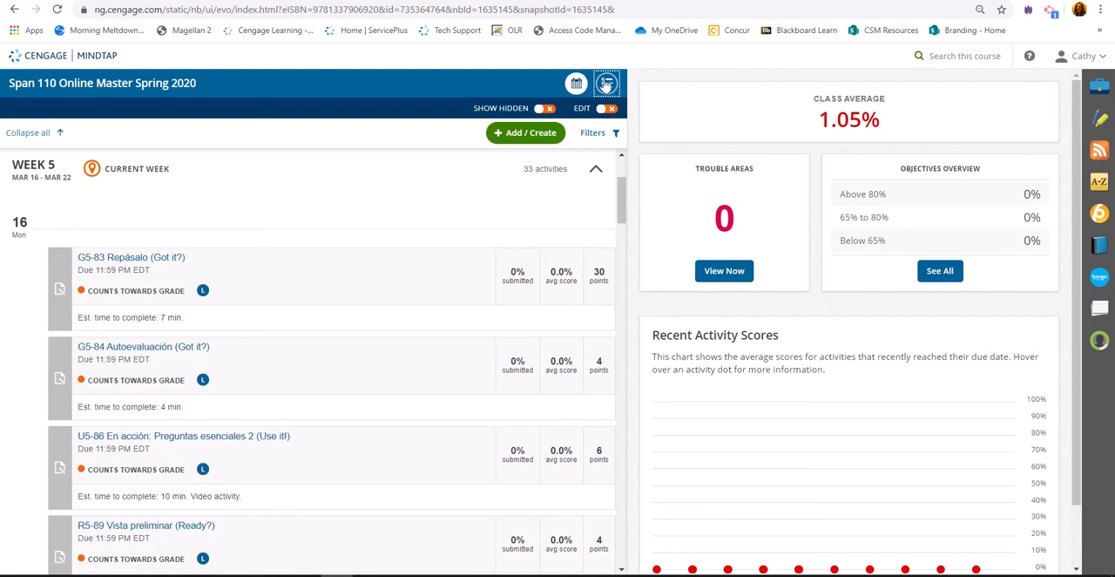
From the unit view, add a new activity of type Web Link.
click(606, 83)
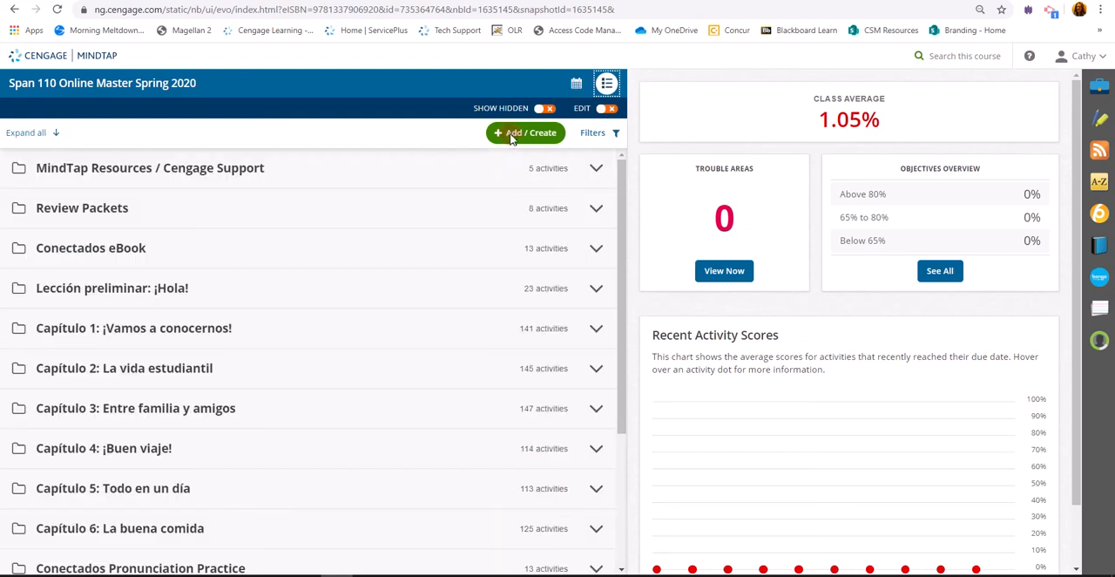
click(526, 132)
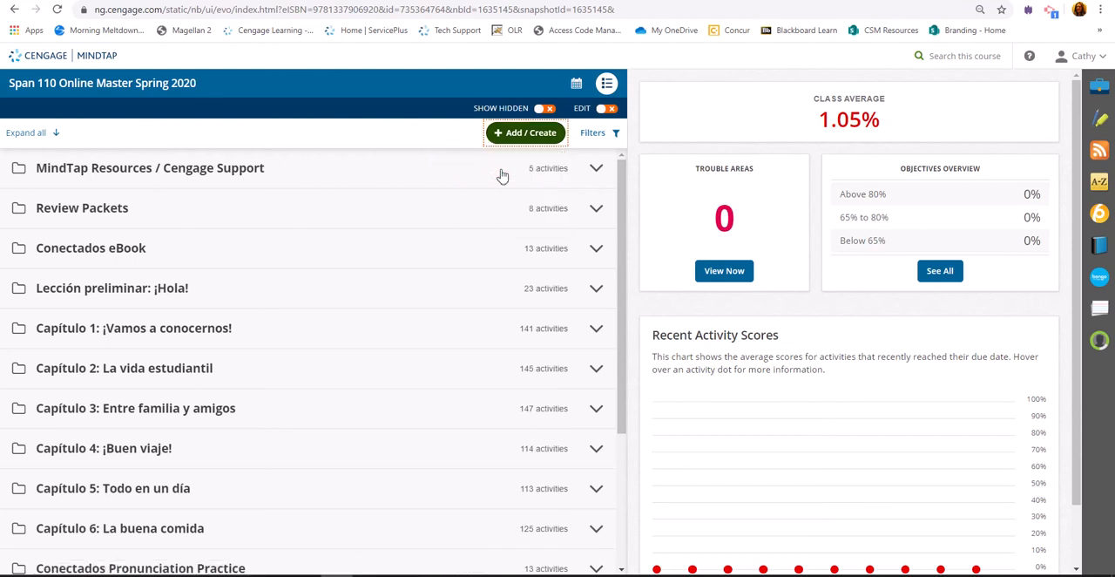
click(526, 133)
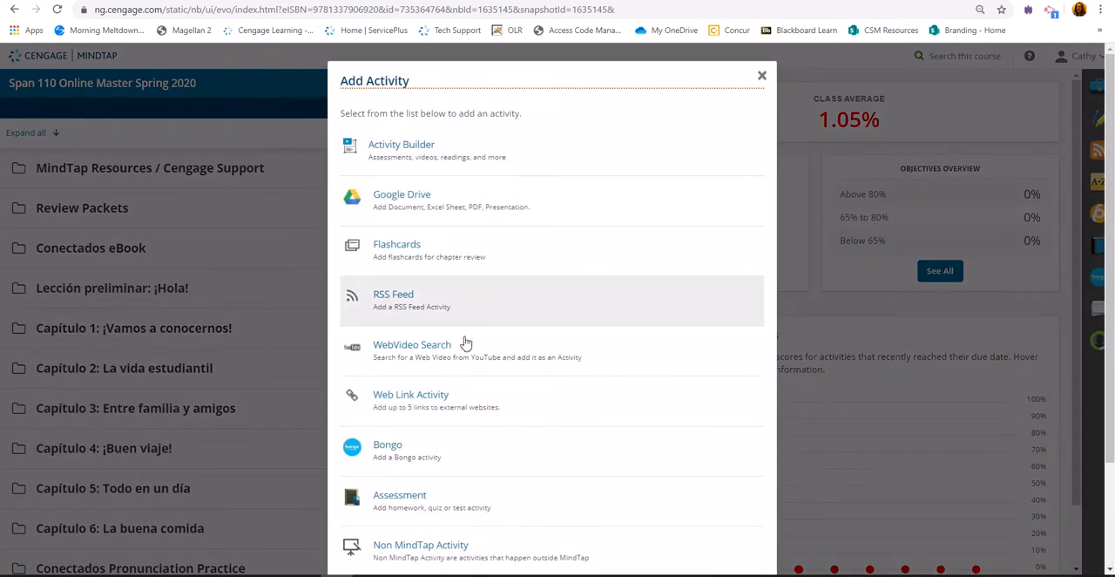
click(762, 74)
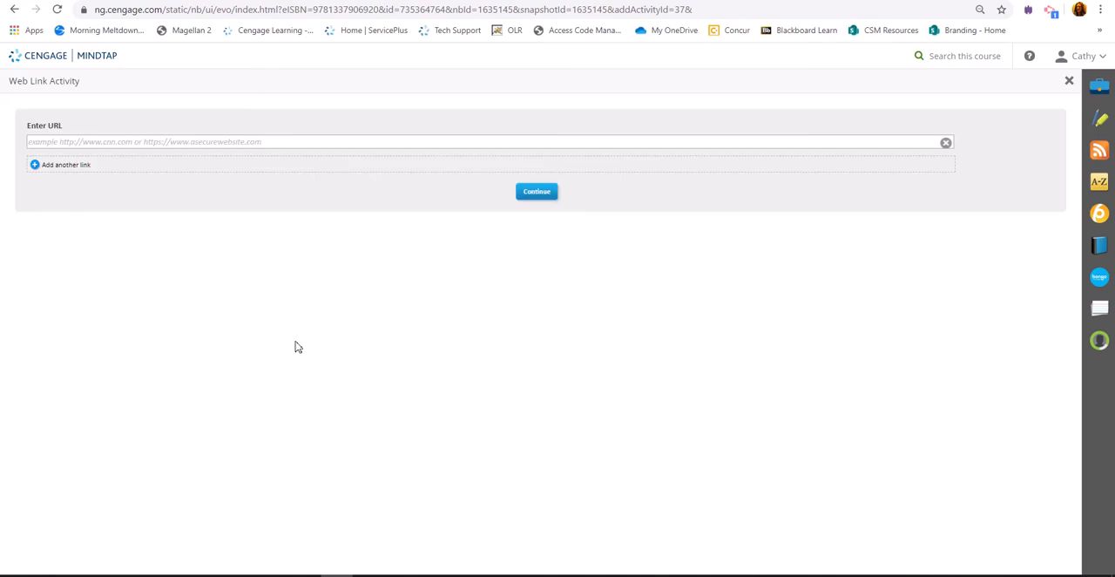
Enter the Bongo invite URL as the web link and continue.
text(https://youseeu.ng.cengage.com/sync-activity/invite/30081/6ea7fd2a0b176f11fc4fdba64474e5ee?lti-scope=cengage-educator-dock)
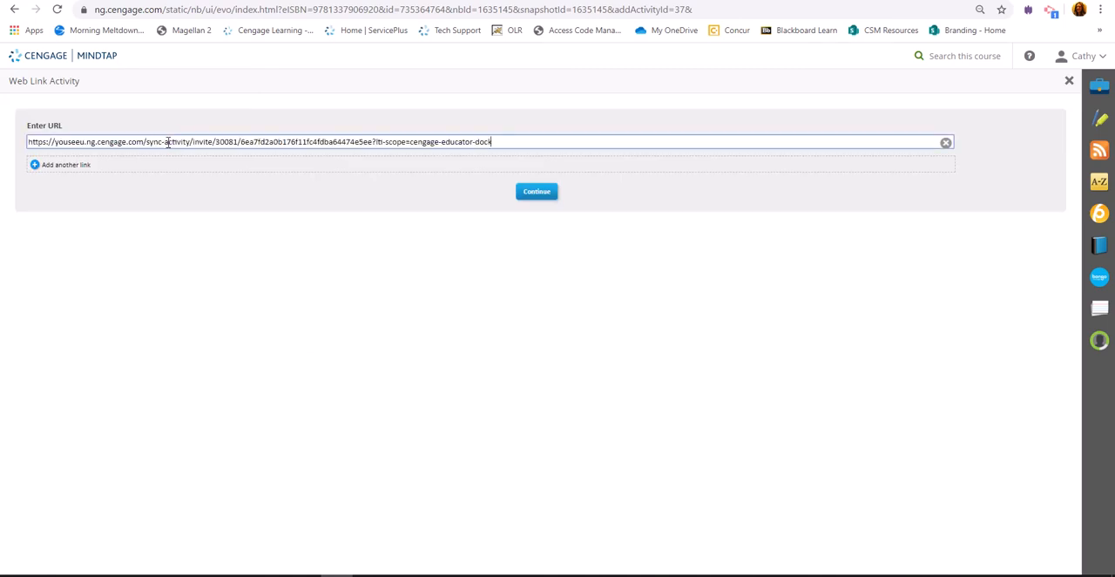
click(537, 192)
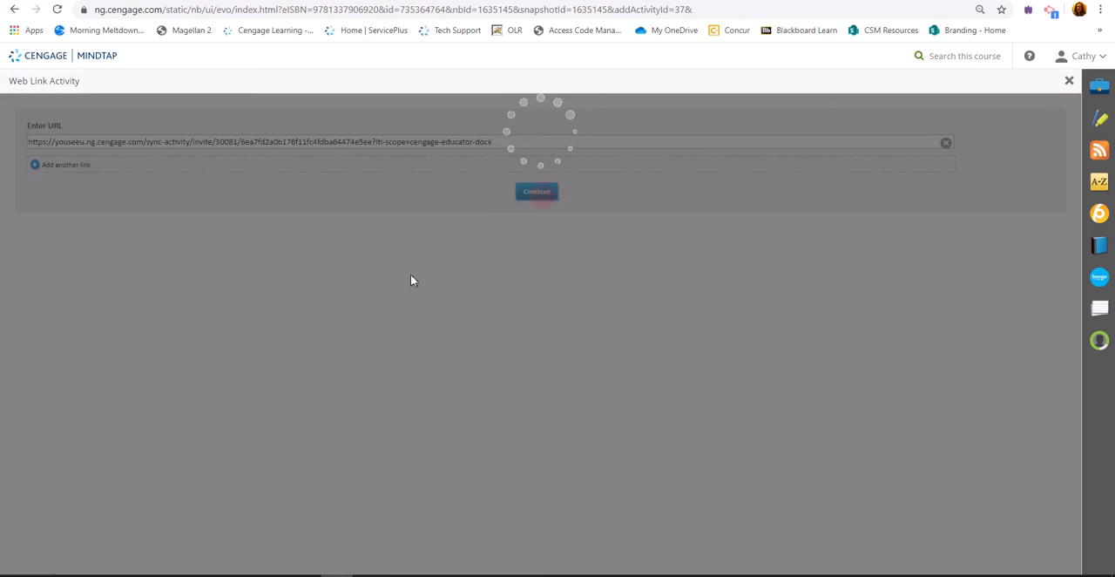
click(537, 192)
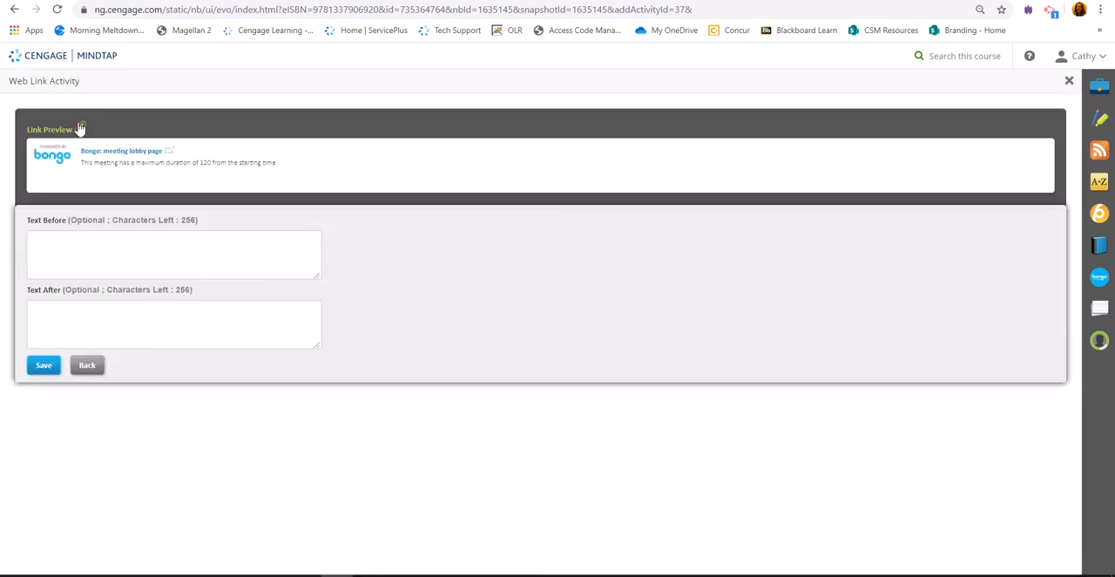
Title the link Friday's Meeting and save the web link activity.
click(80, 127)
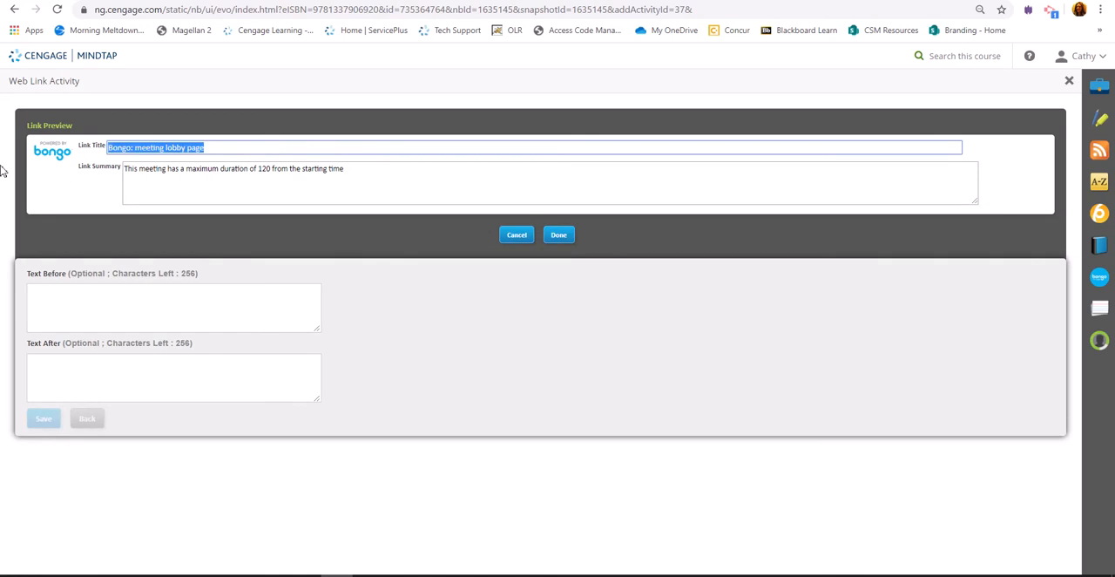
text(Friday's)
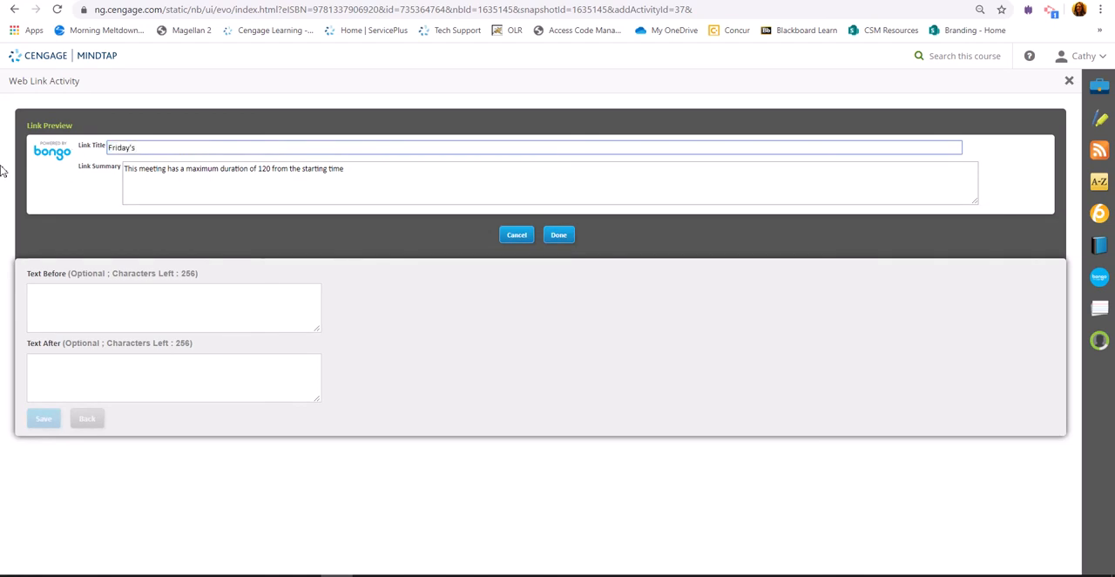
text(Meeting)
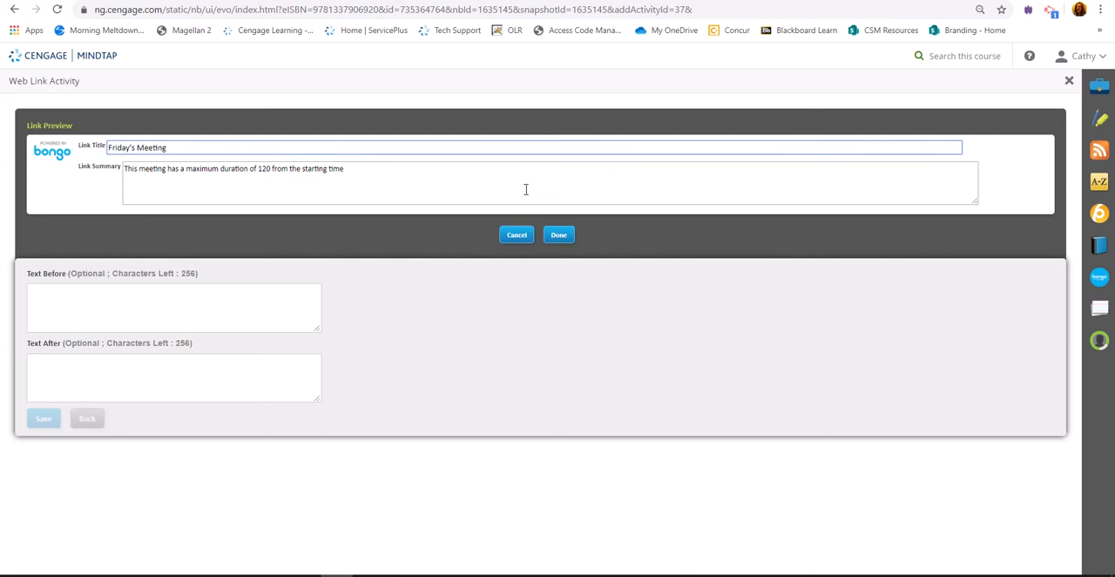
click(557, 234)
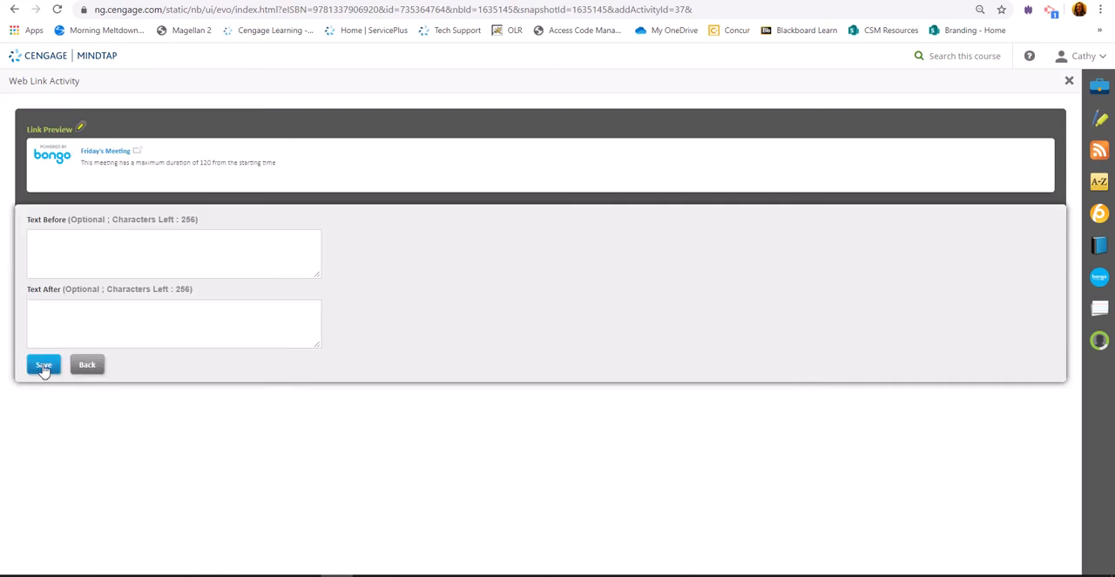
click(42, 364)
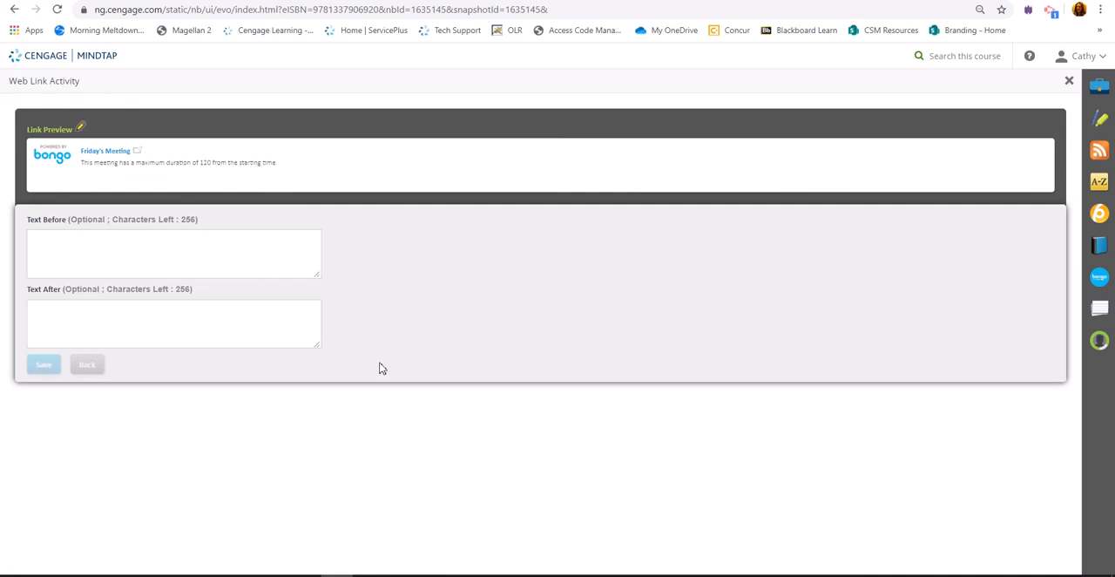
click(1070, 81)
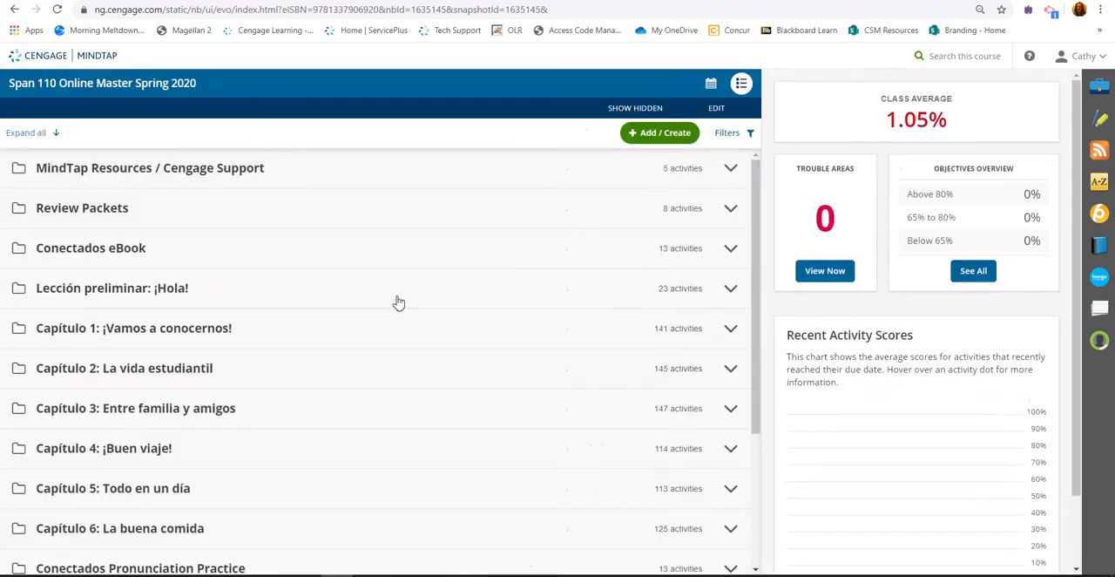
Place the activity before Review Packets within its topic.
click(659, 132)
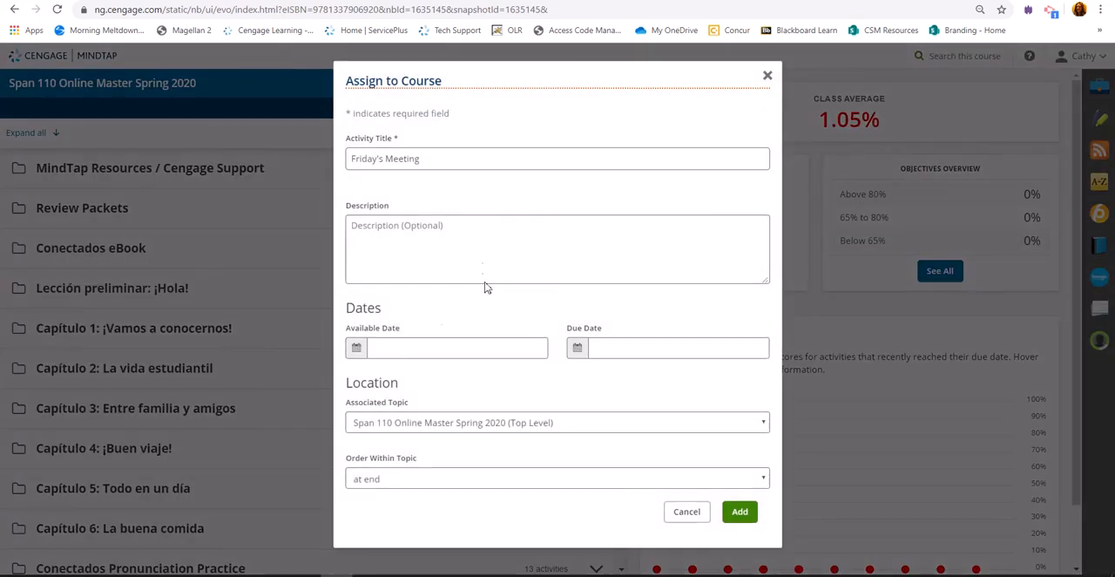
click(557, 477)
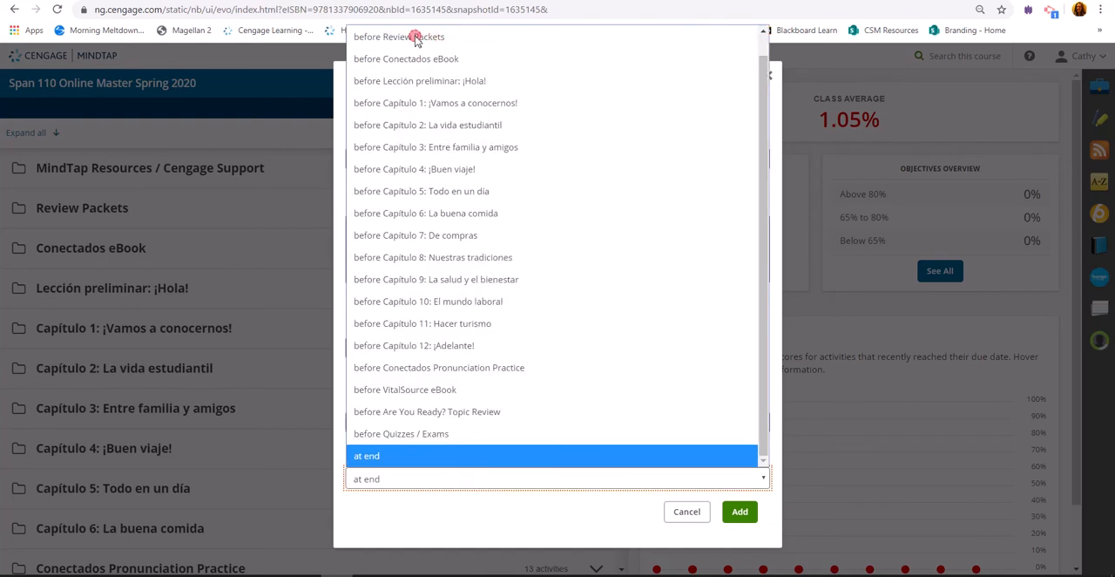
click(400, 35)
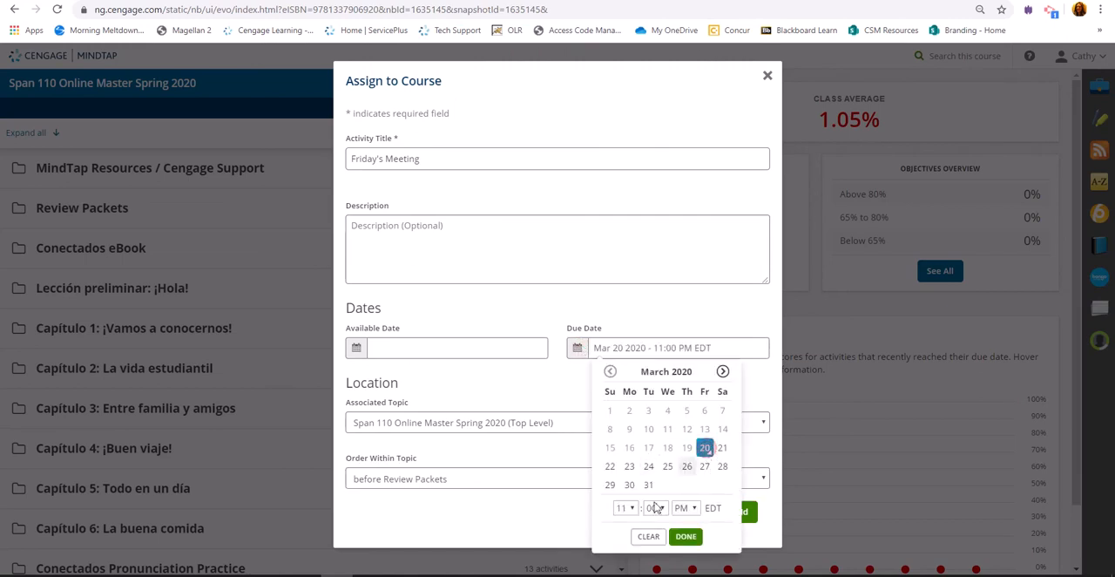
Set the due date to Mar 20 at 11:00 PM and add Friday's Meeting to the course.
click(624, 509)
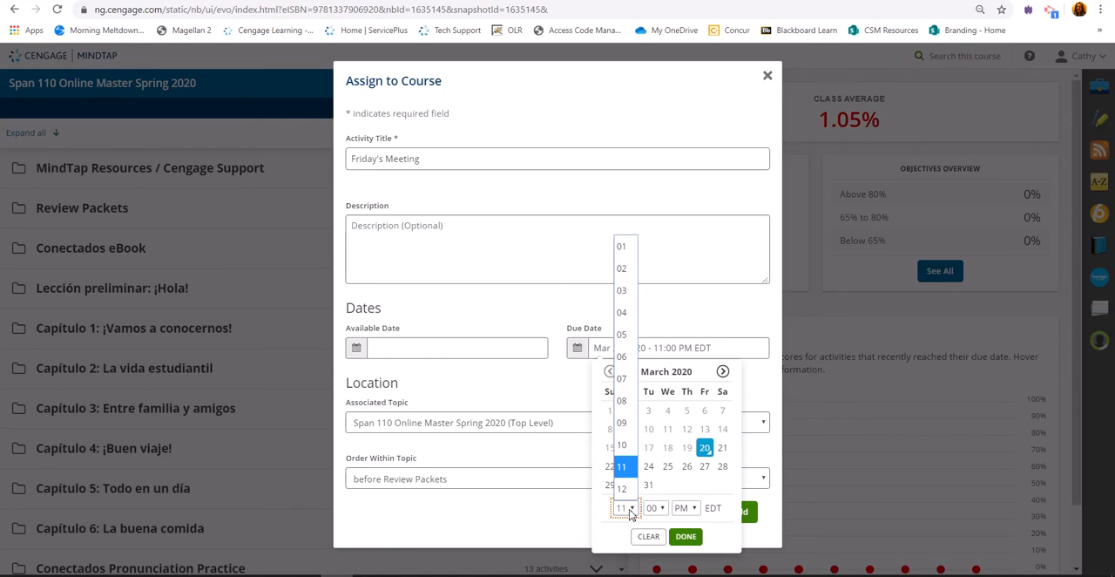
click(624, 507)
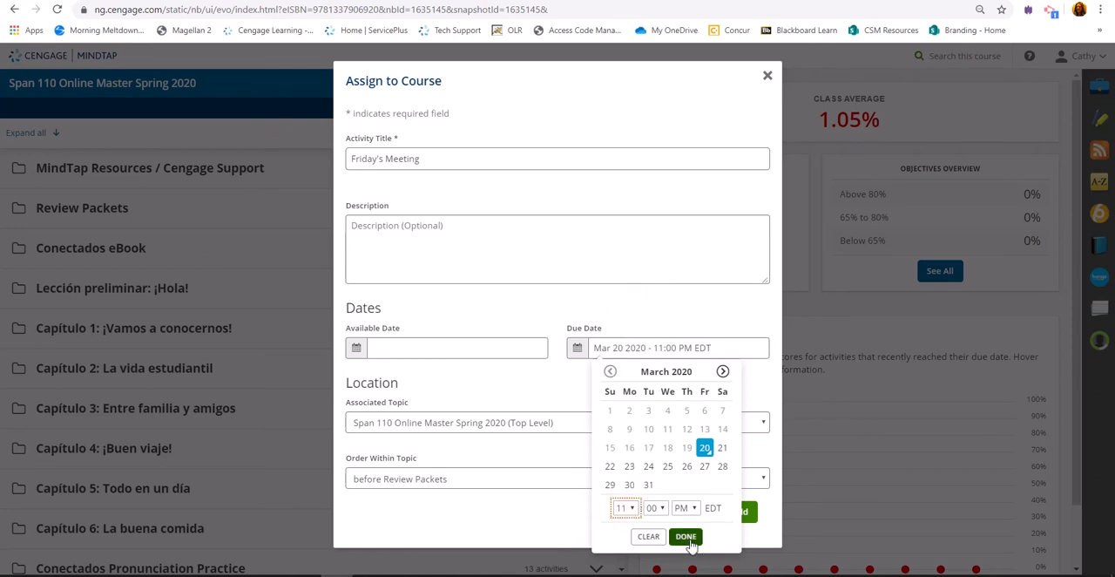
click(687, 537)
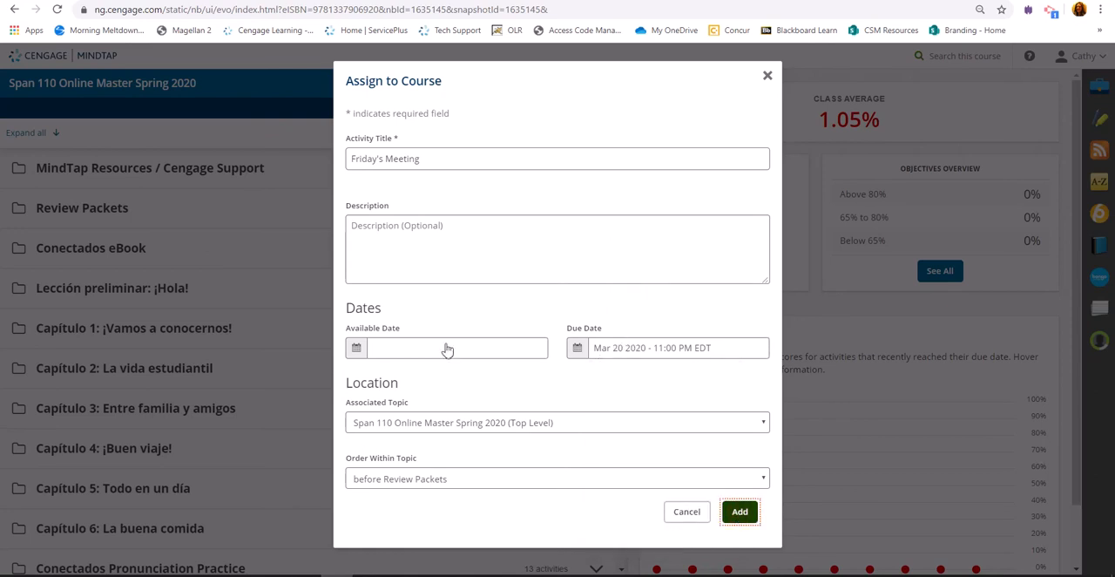
click(558, 157)
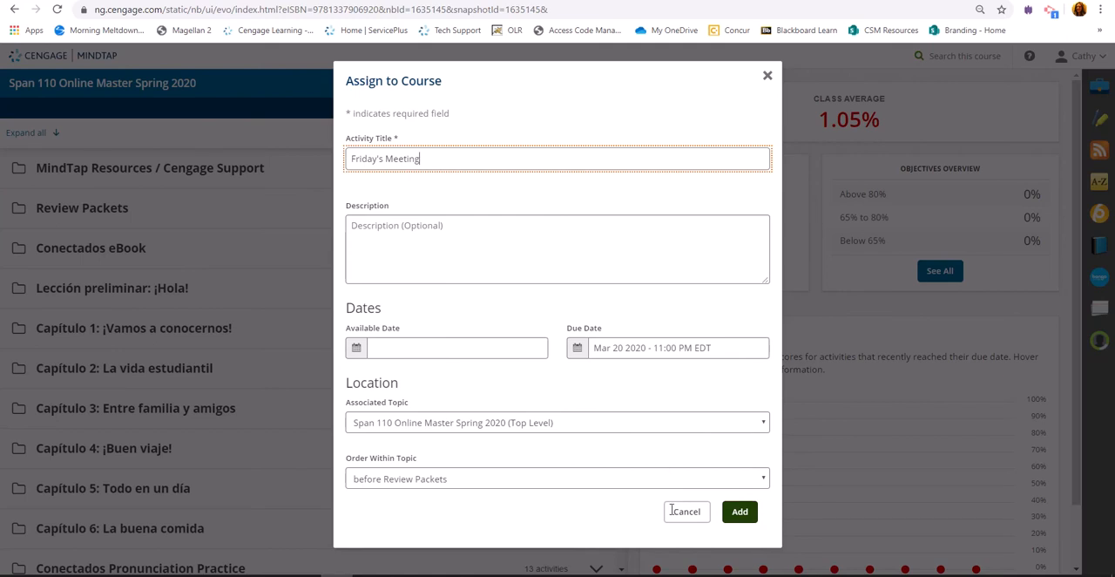
click(739, 512)
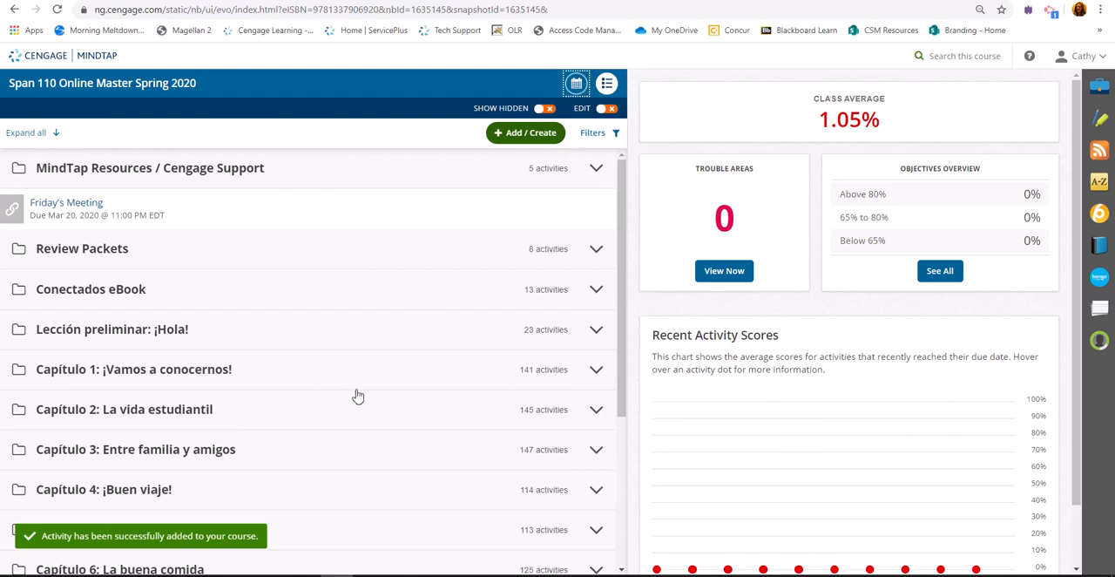
Switch the learning path to the dated view and scroll to today's Friday's Meeting.
click(28, 132)
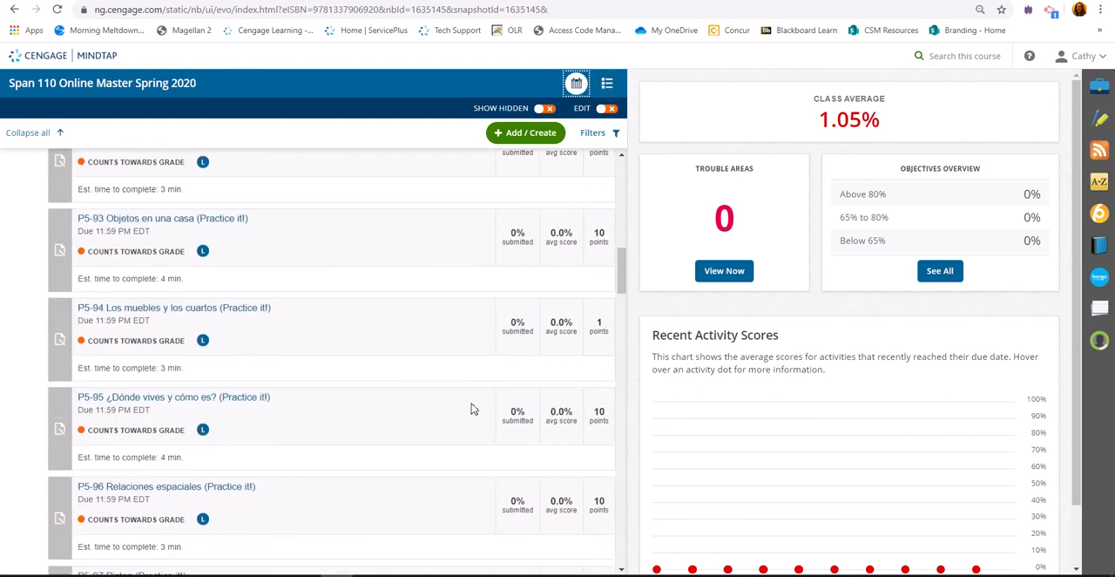
scroll(down, 3)
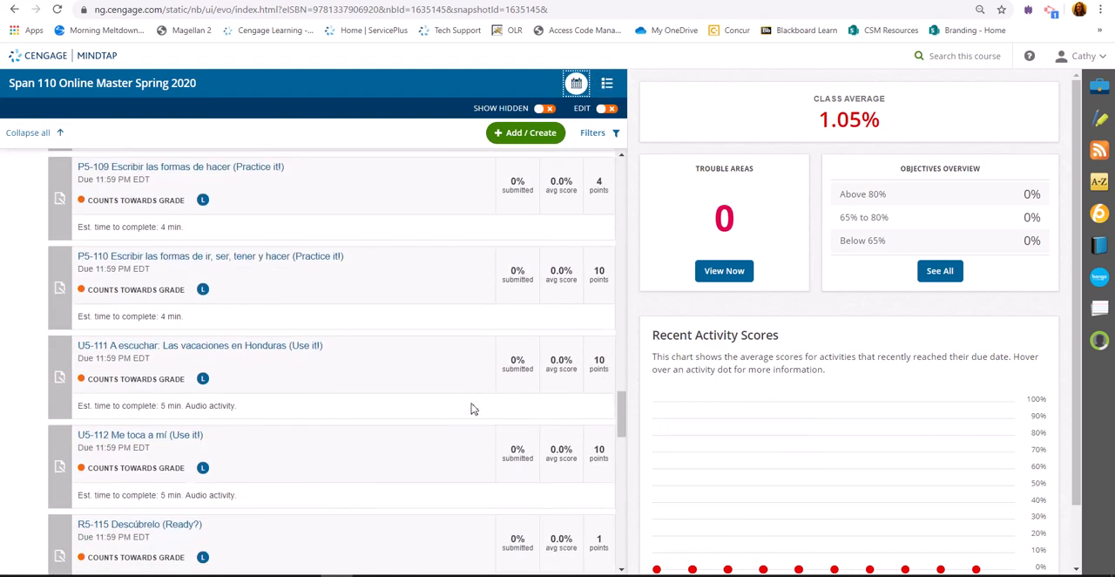
scroll(down, 3)
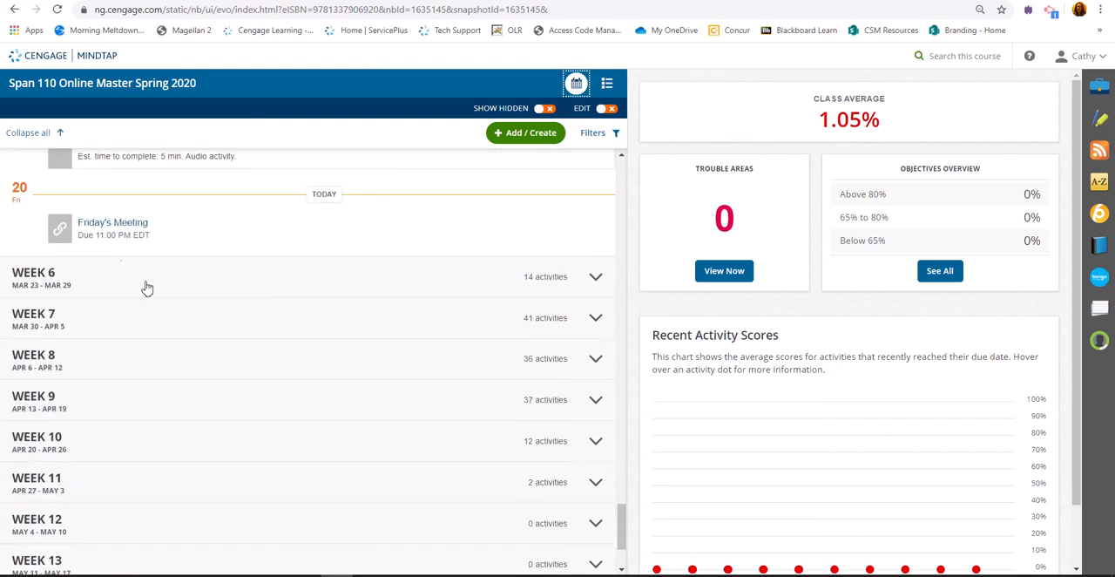
mouse_move(111, 223)
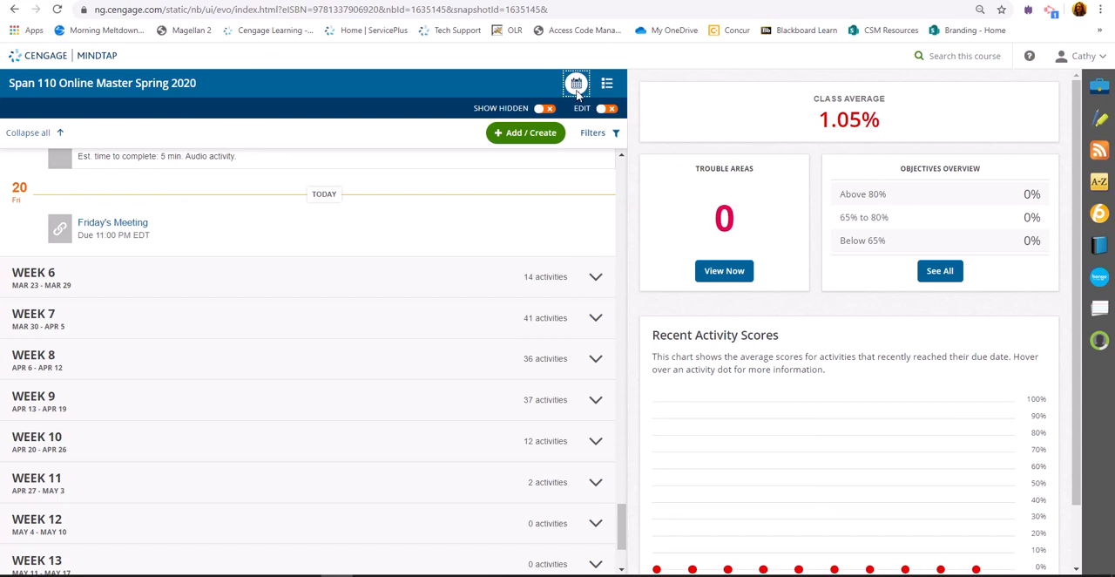
mouse_move(1097, 277)
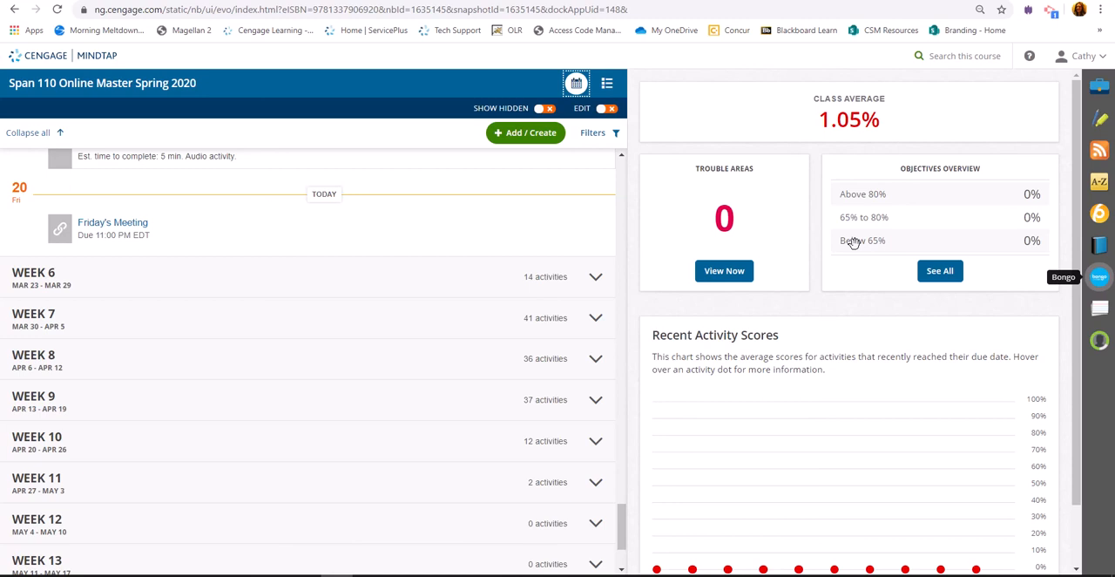
Reopen Bongo from the course sidebar and go to its Meetings list.
click(1098, 275)
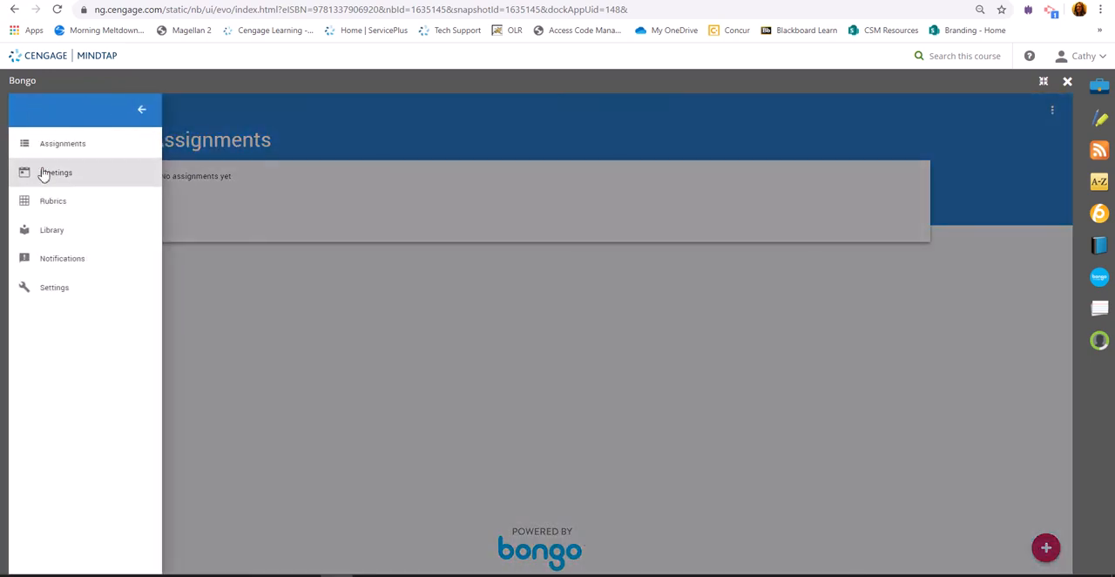
click(55, 170)
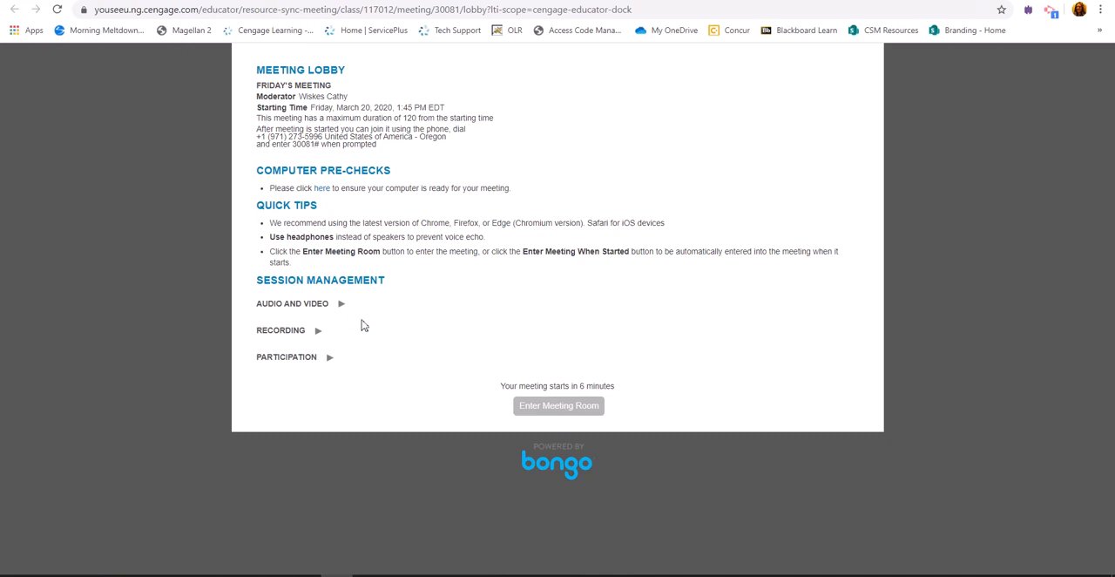
mouse_move(272, 189)
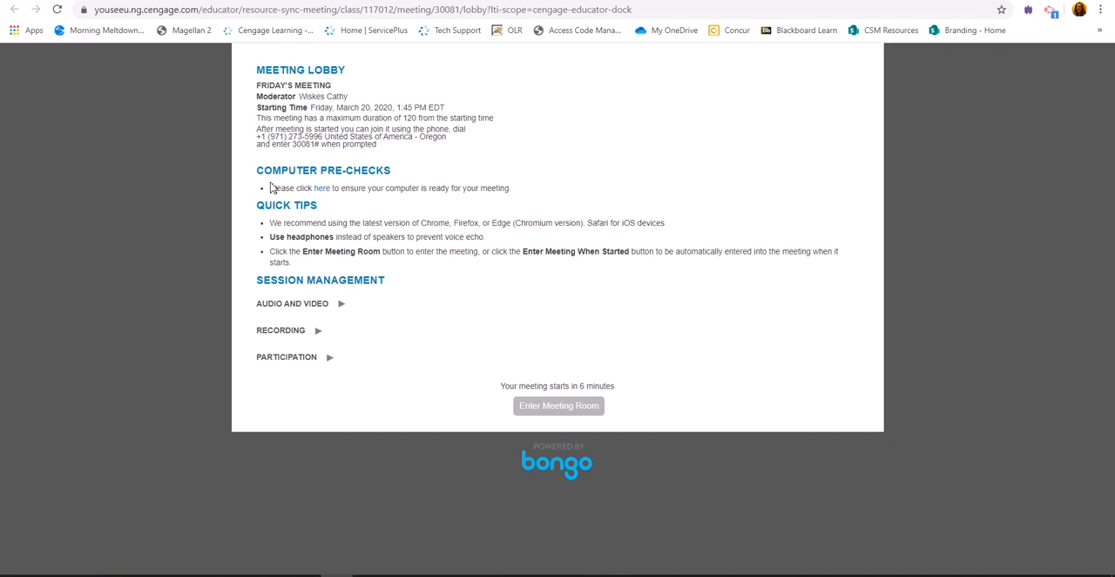
mouse_move(296, 242)
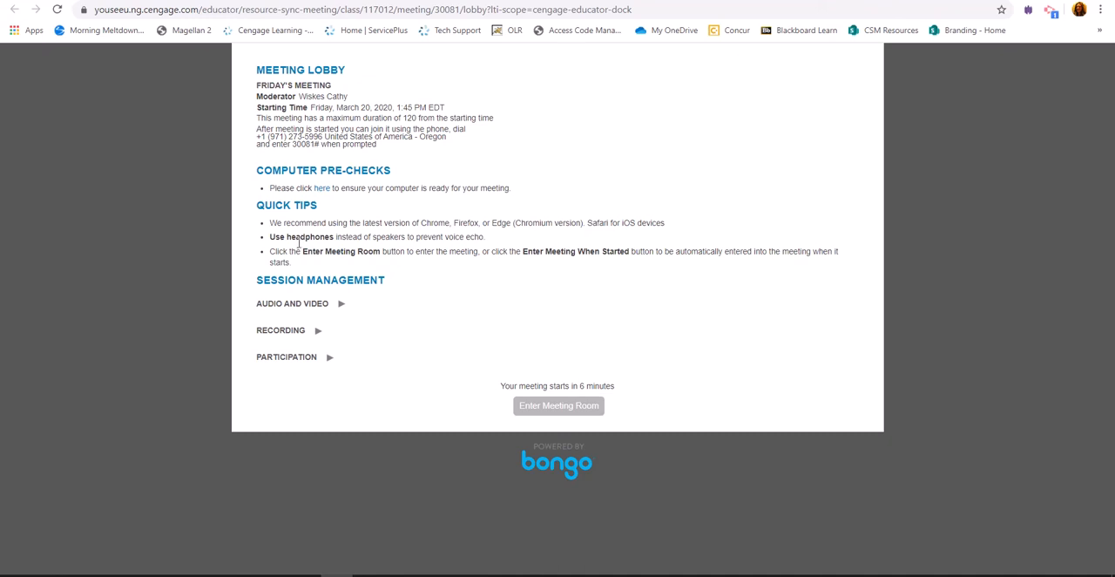
mouse_move(335, 327)
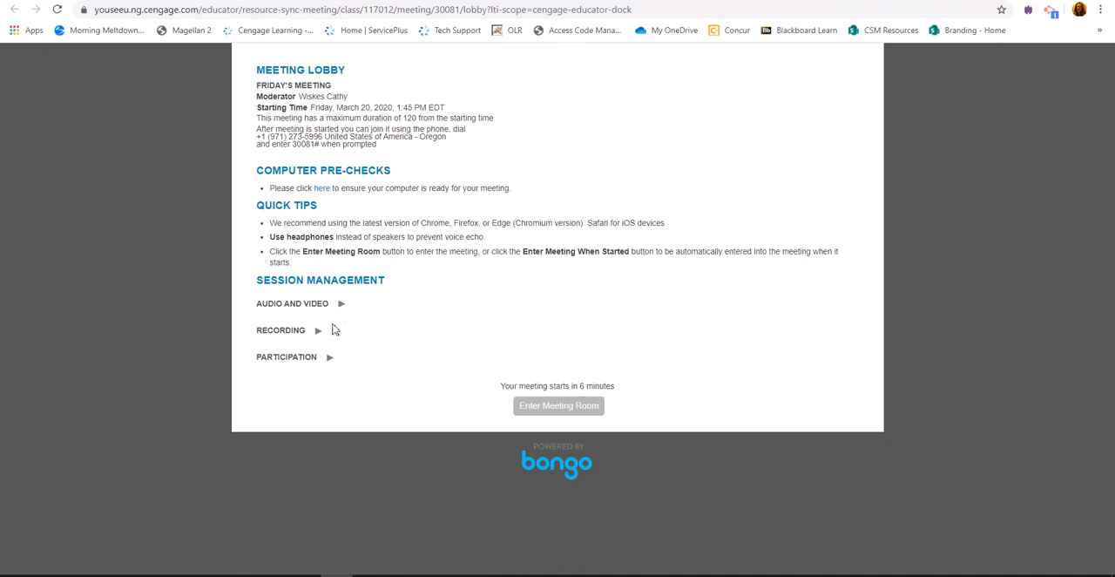
mouse_move(328, 356)
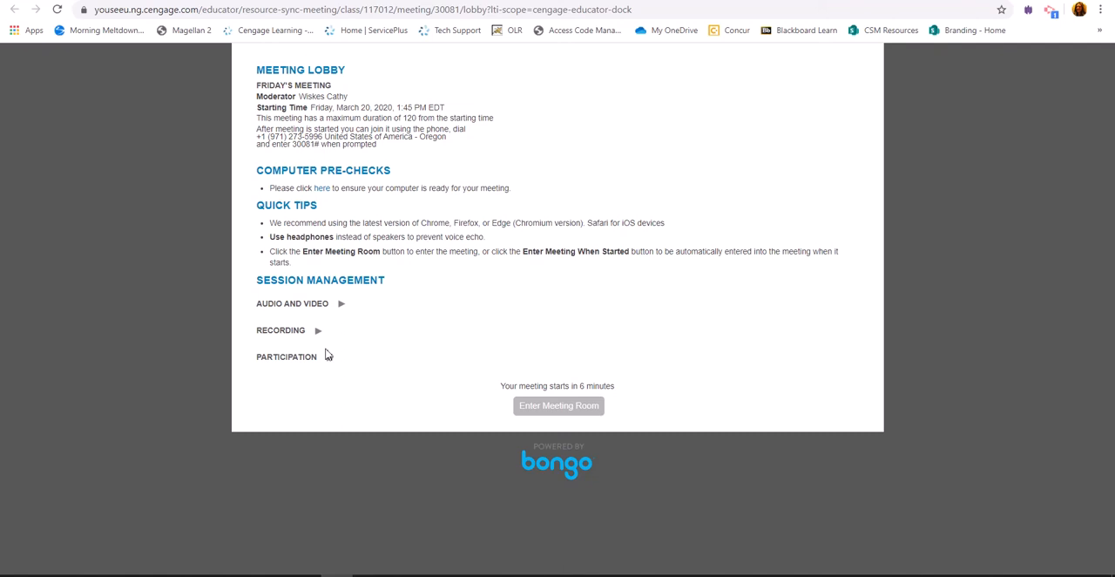
mouse_move(676, 87)
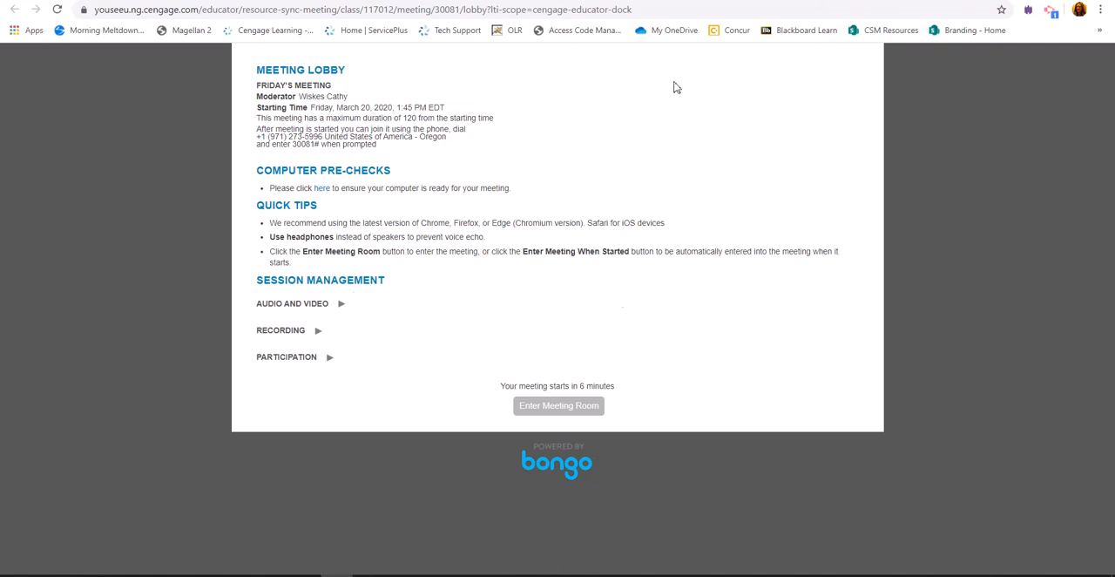
mouse_move(340, 340)
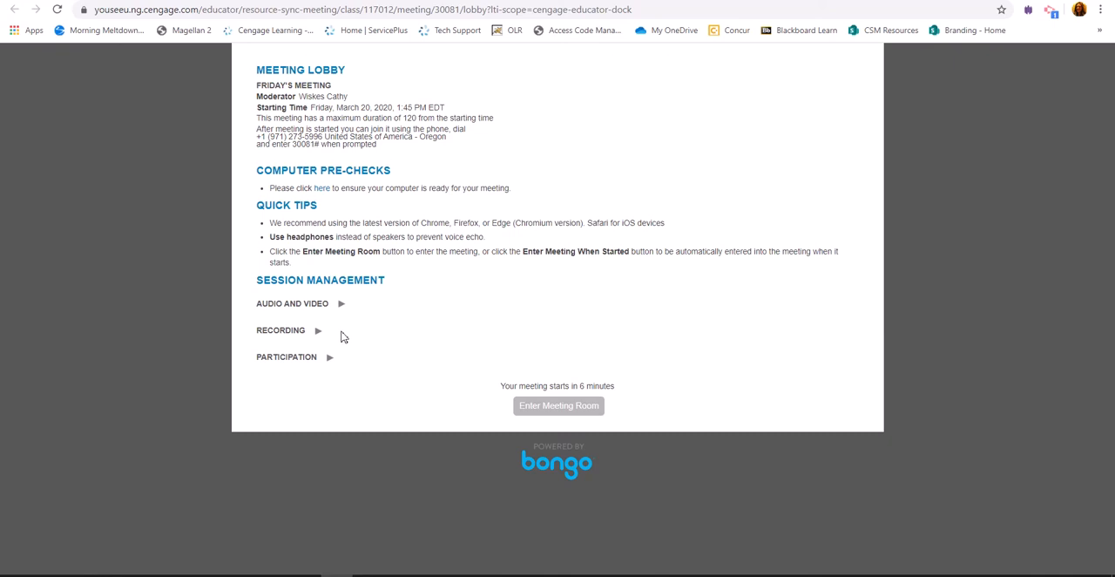
mouse_move(584, 387)
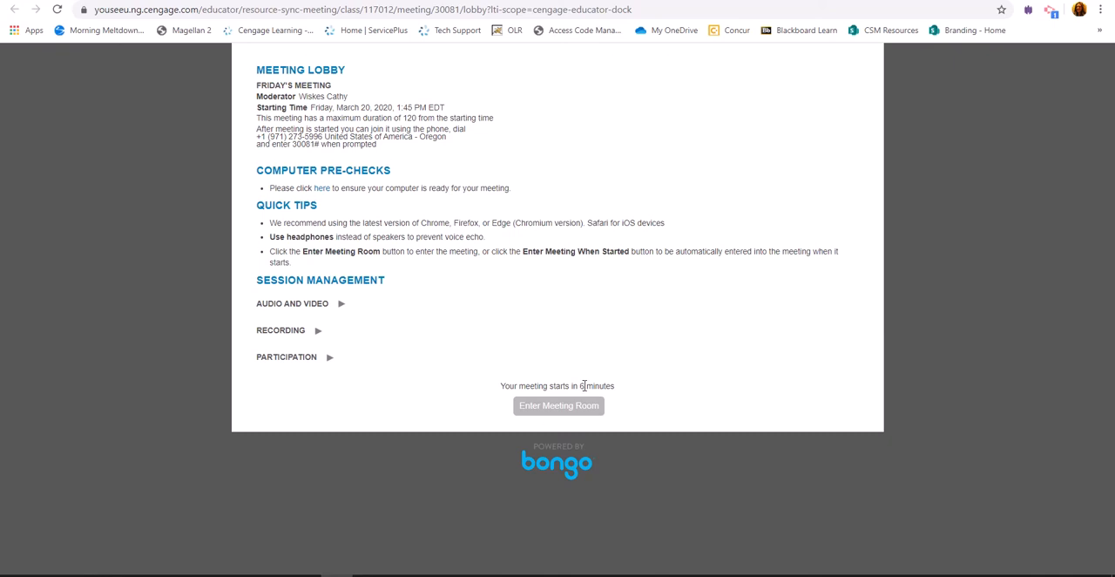